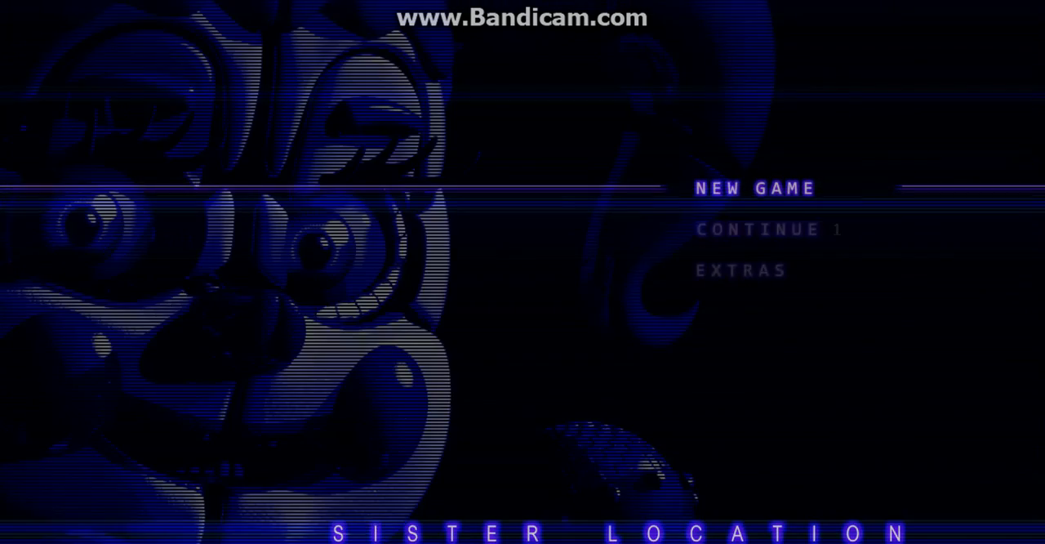
Step: Start a new game from the title menu and reach the elevator keypad
{"action": "left_click", "coordinate": [754, 188]}
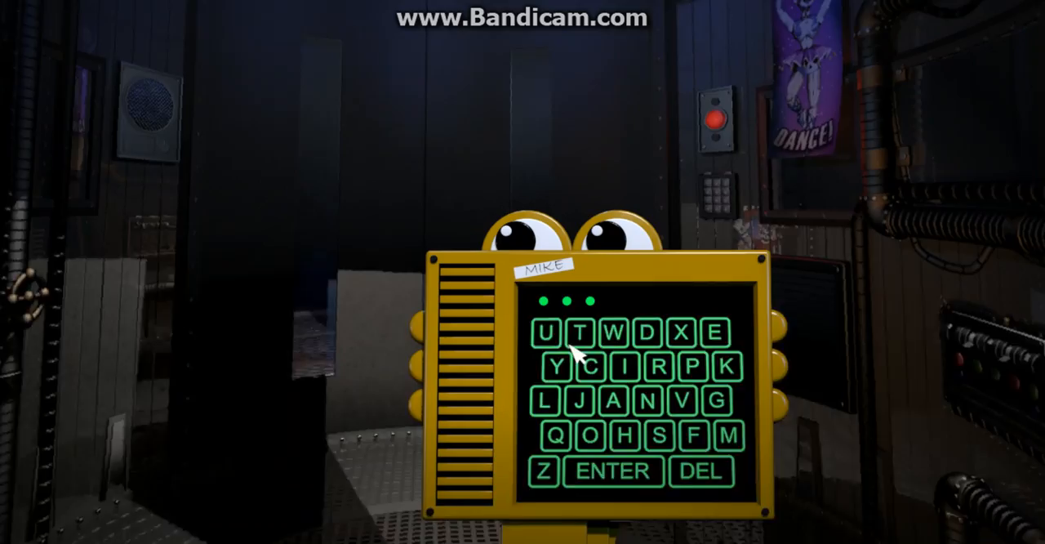
{"action": "left_click", "coordinate": [611, 471]}
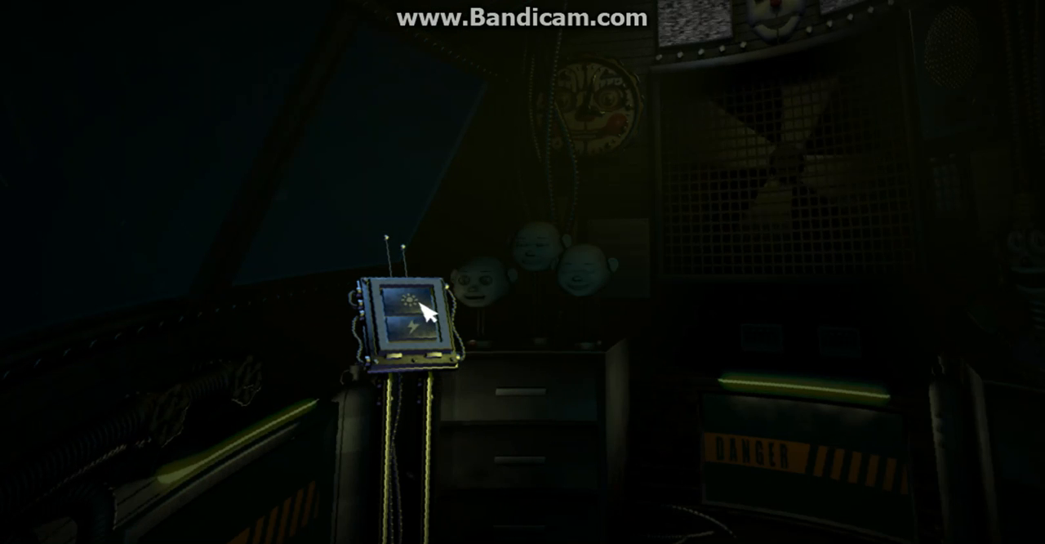
Step: Wake the handheld control panel so it shows its function options
{"action": "left_click", "coordinate": [417, 314]}
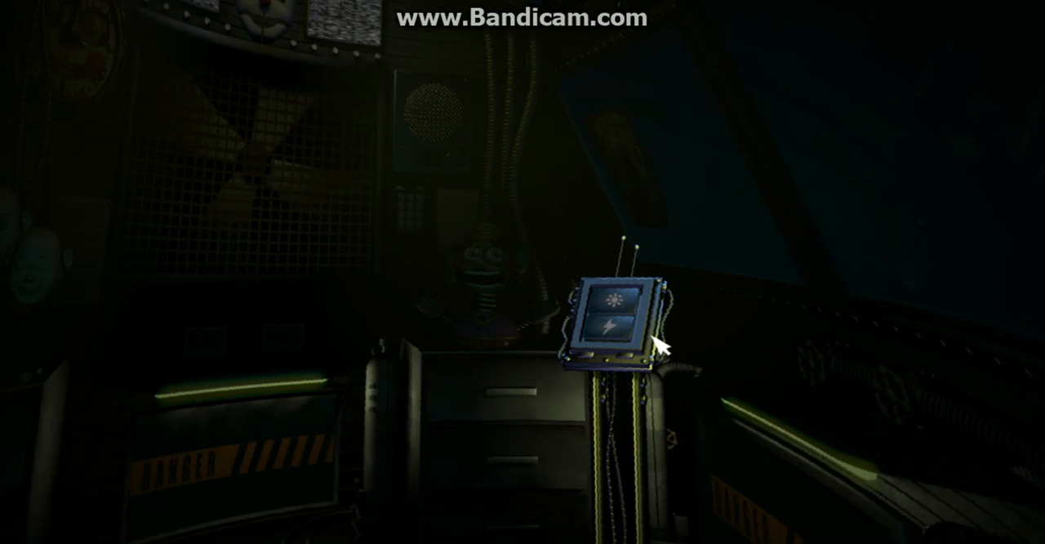
{"action": "left_click", "coordinate": [610, 328]}
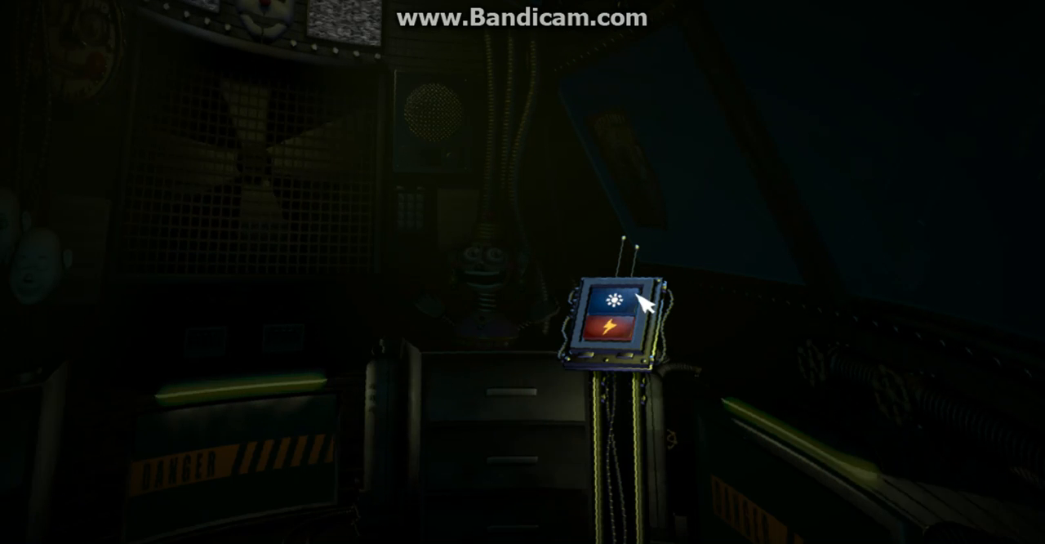
{"action": "left_click", "coordinate": [614, 304]}
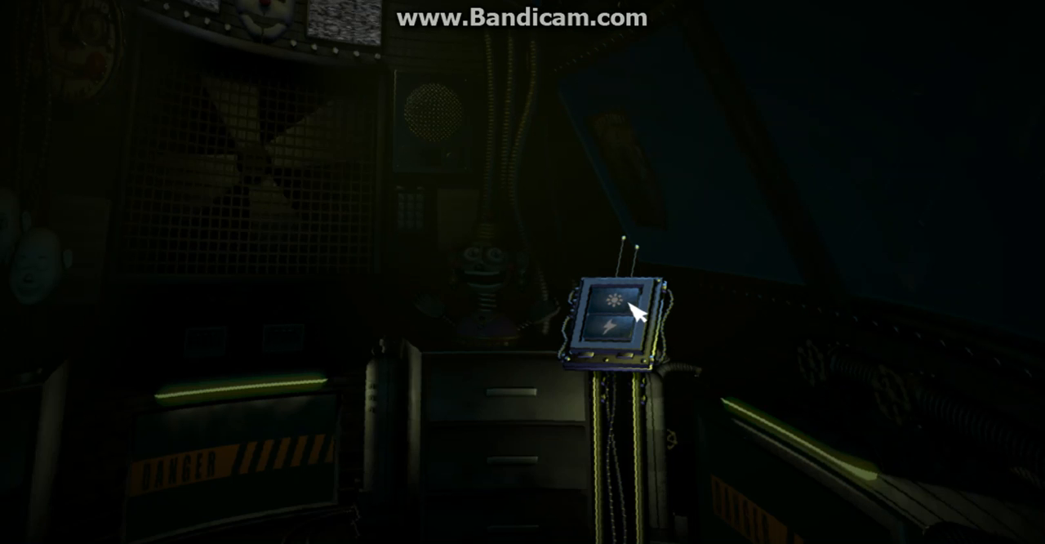
{"action": "left_click", "coordinate": [619, 314]}
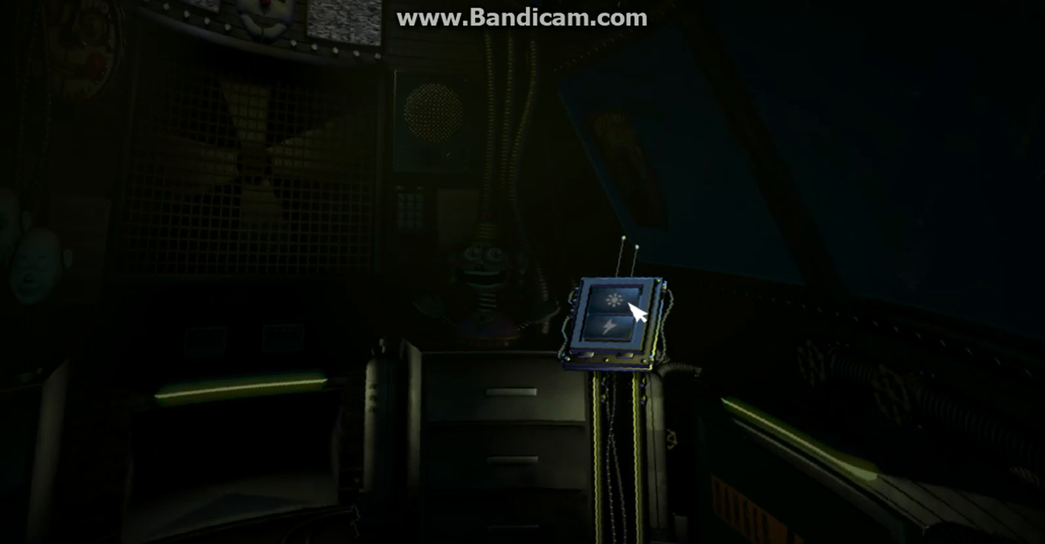
{"action": "mouse_move", "coordinate": [543, 307]}
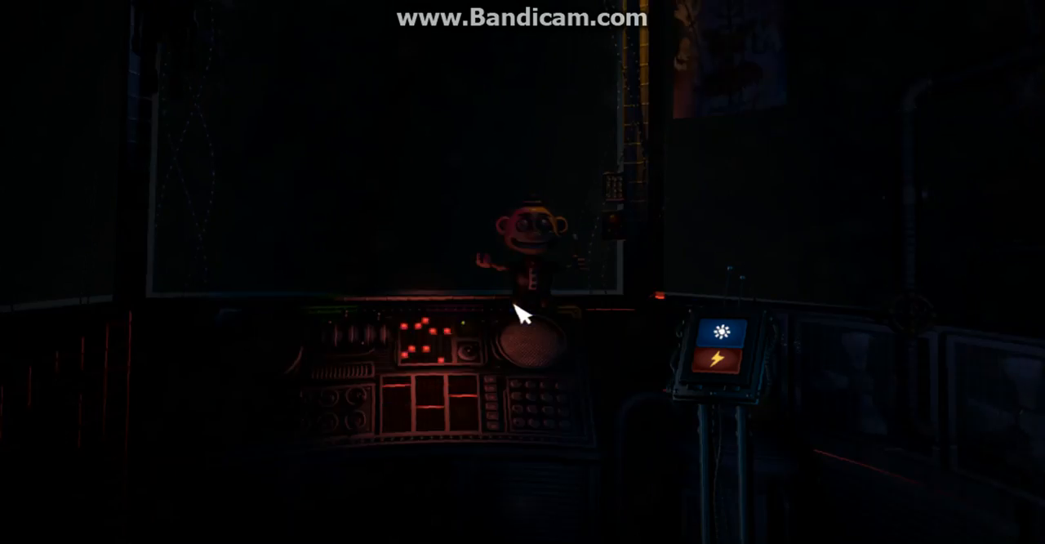
Step: Deliver repeated controlled shocks to Circus Baby until the console glows and the room lights up
{"action": "left_click", "coordinate": [725, 361]}
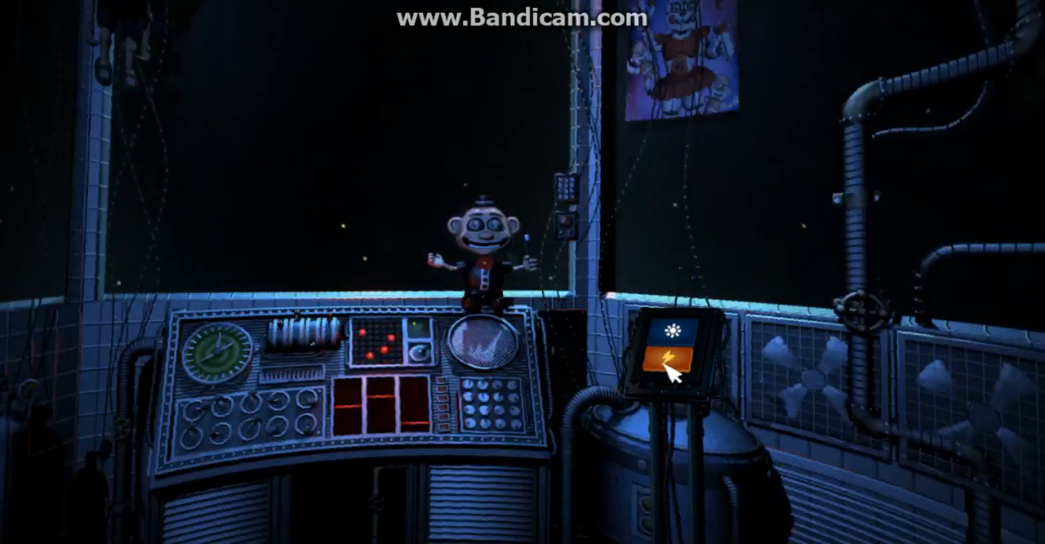
{"action": "left_click", "coordinate": [676, 366]}
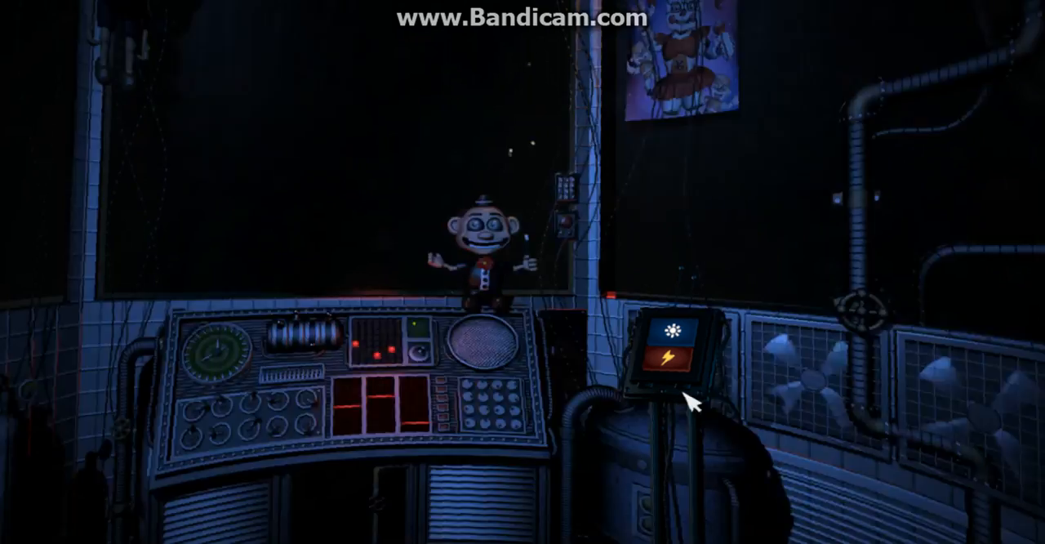
{"action": "left_click", "coordinate": [666, 359]}
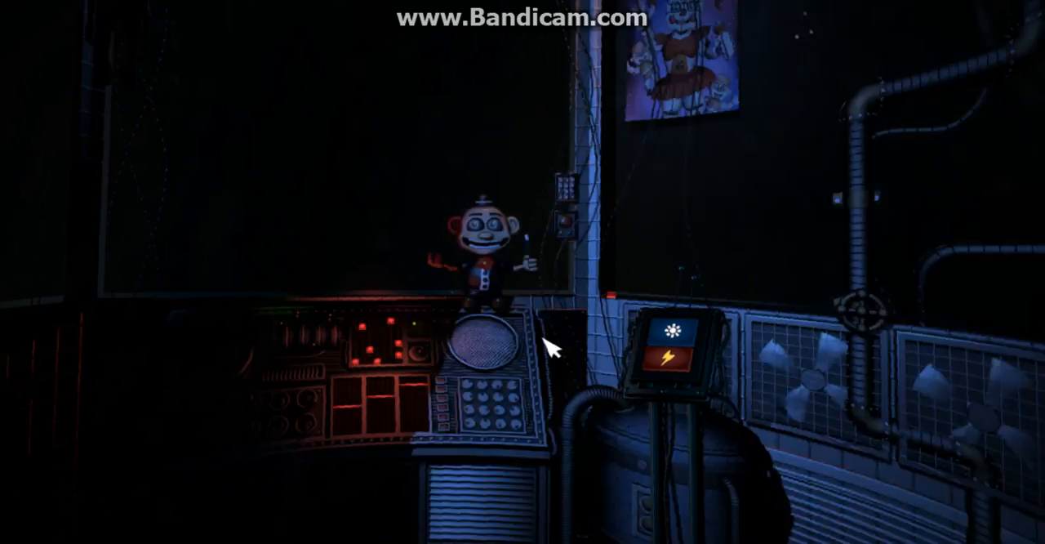
{"action": "left_click", "coordinate": [669, 361]}
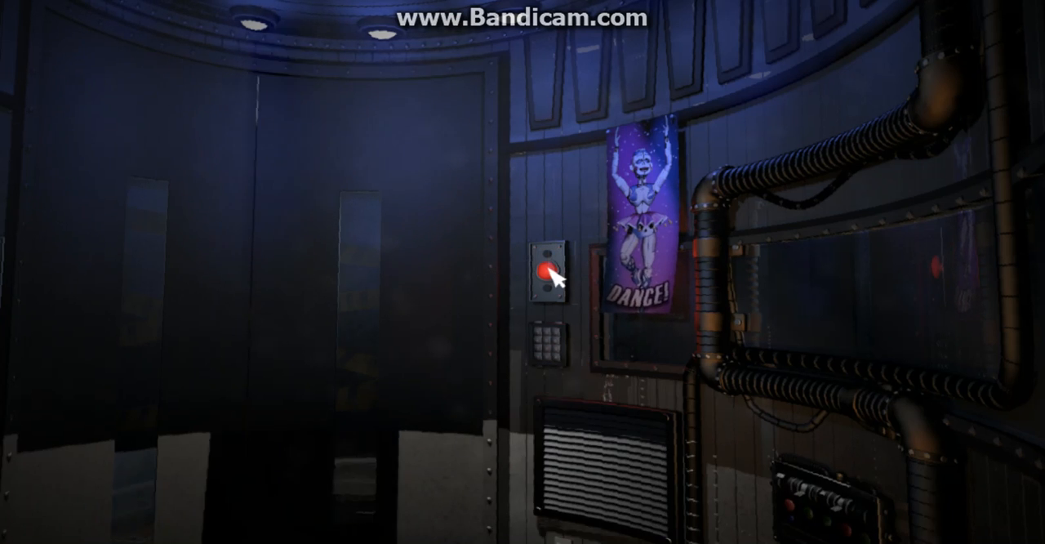
Step: Crawl through Ballora Gallery and Funtime Auditorium back to the Primary Control Module
{"action": "left_click", "coordinate": [545, 274]}
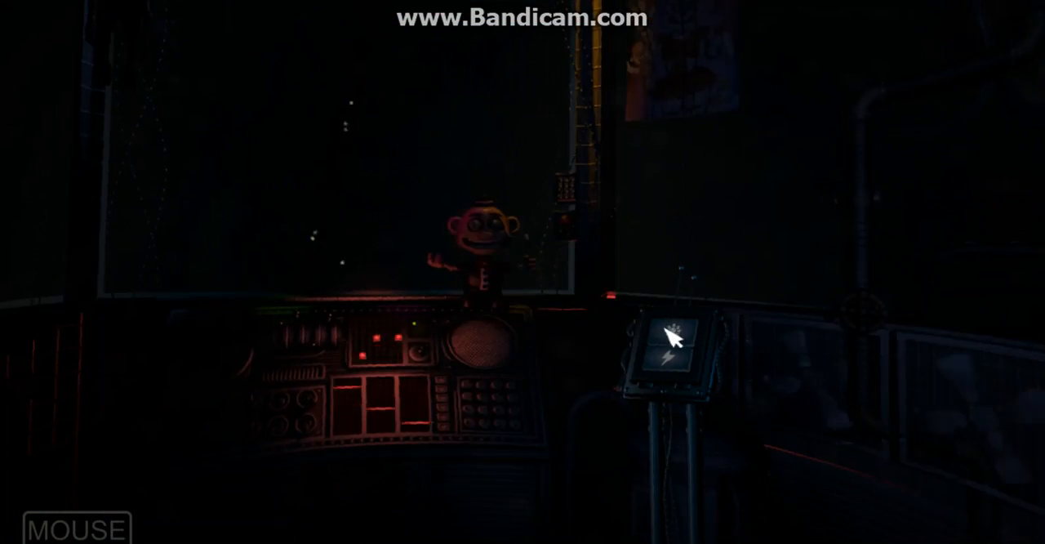
Step: Bring up the shock controls and deliver the controlled shock to Circus Baby, lighting the room
{"action": "left_click", "coordinate": [670, 336]}
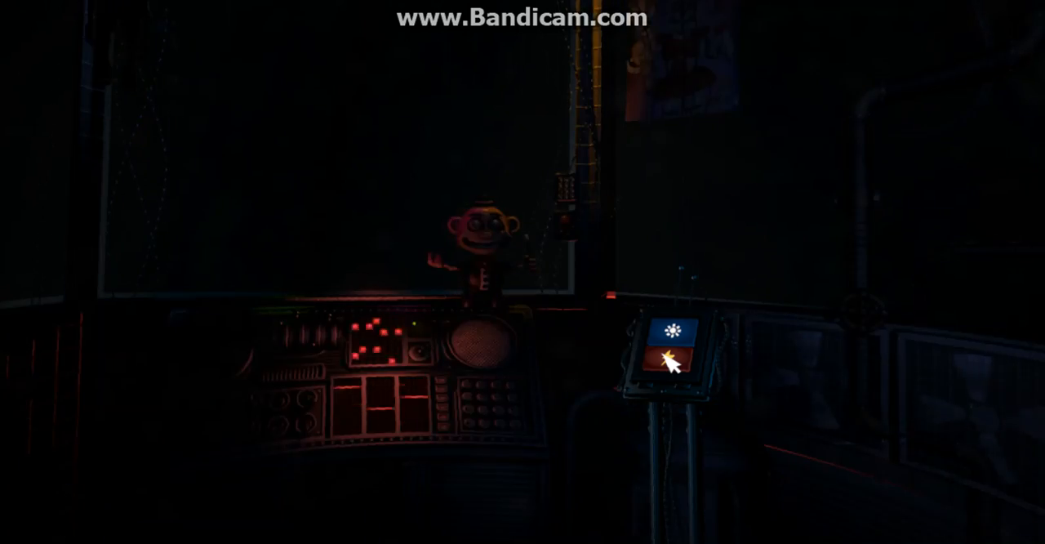
{"action": "left_click", "coordinate": [669, 361]}
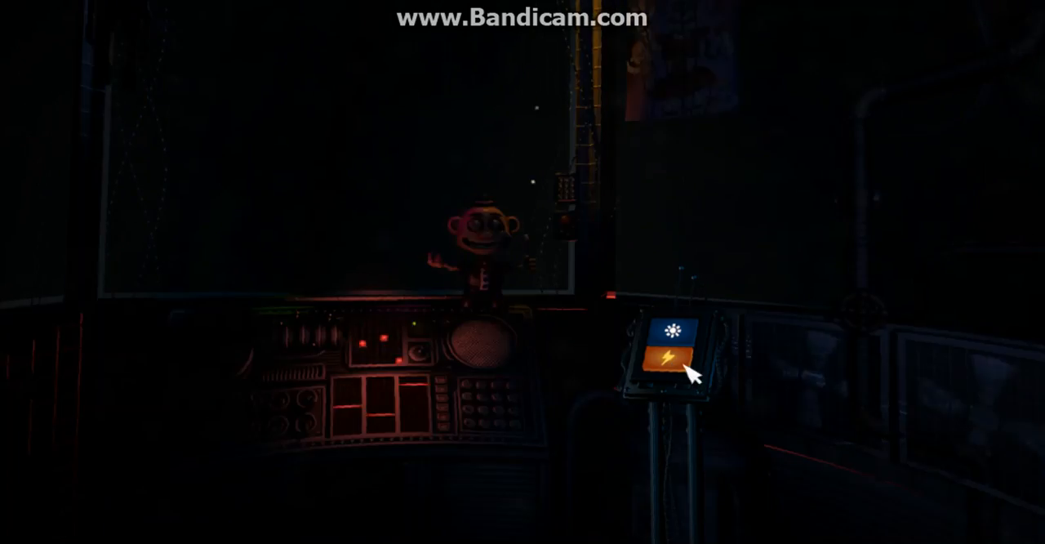
{"action": "left_click", "coordinate": [668, 363]}
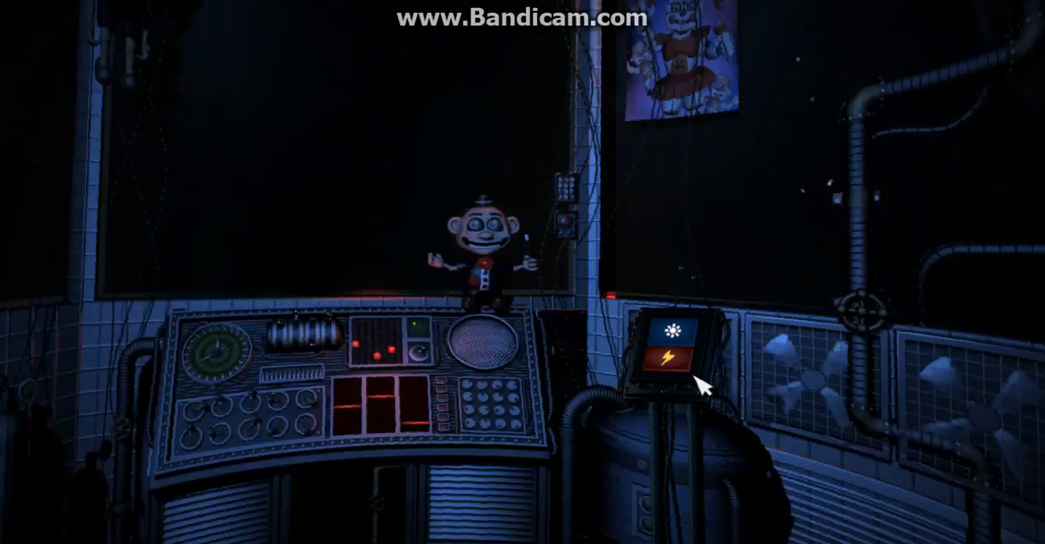